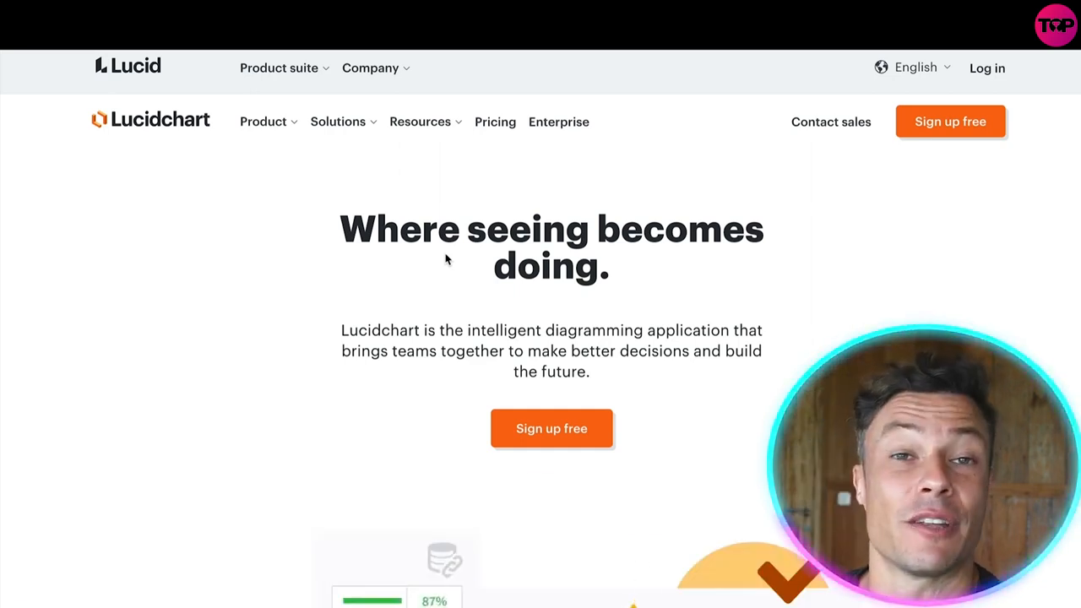
# Scroll through the Lucidchart pricing page to review the plan options
pyautogui.scroll(-3)
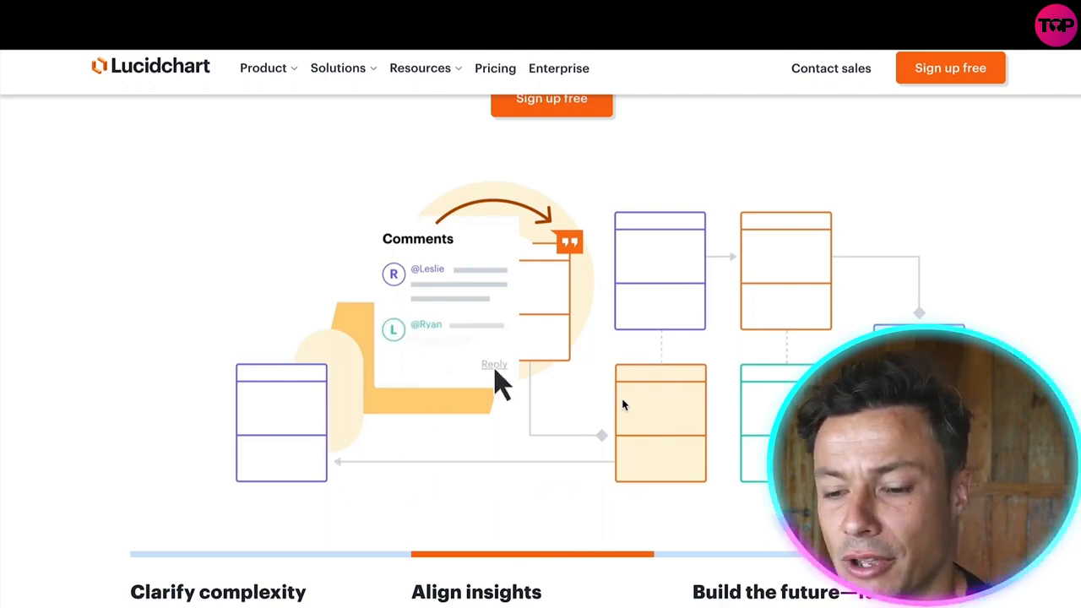
pyautogui.scroll(-3)
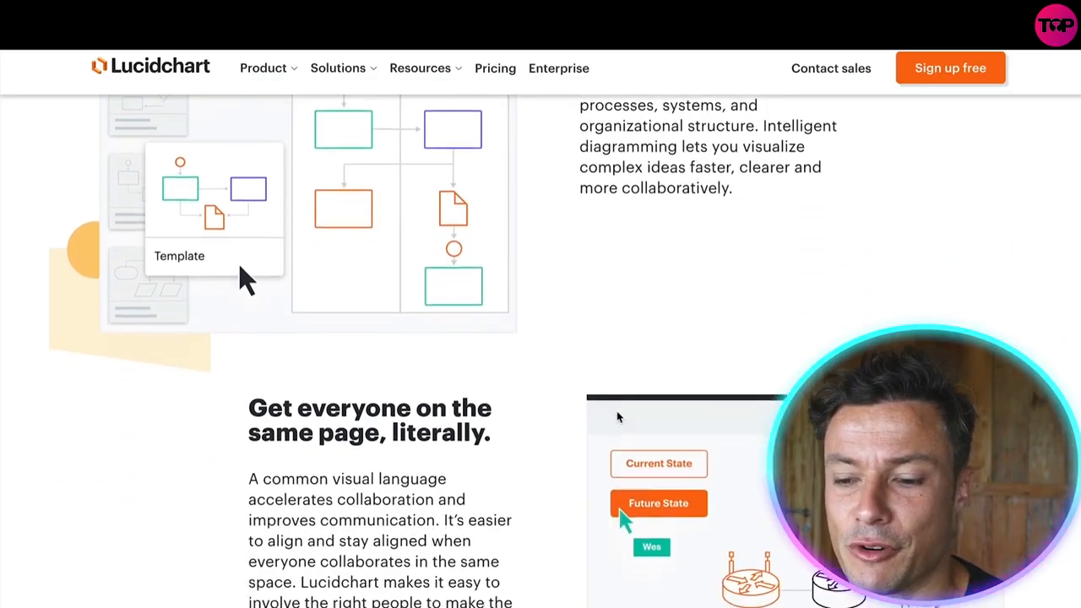
pyautogui.scroll(-3)
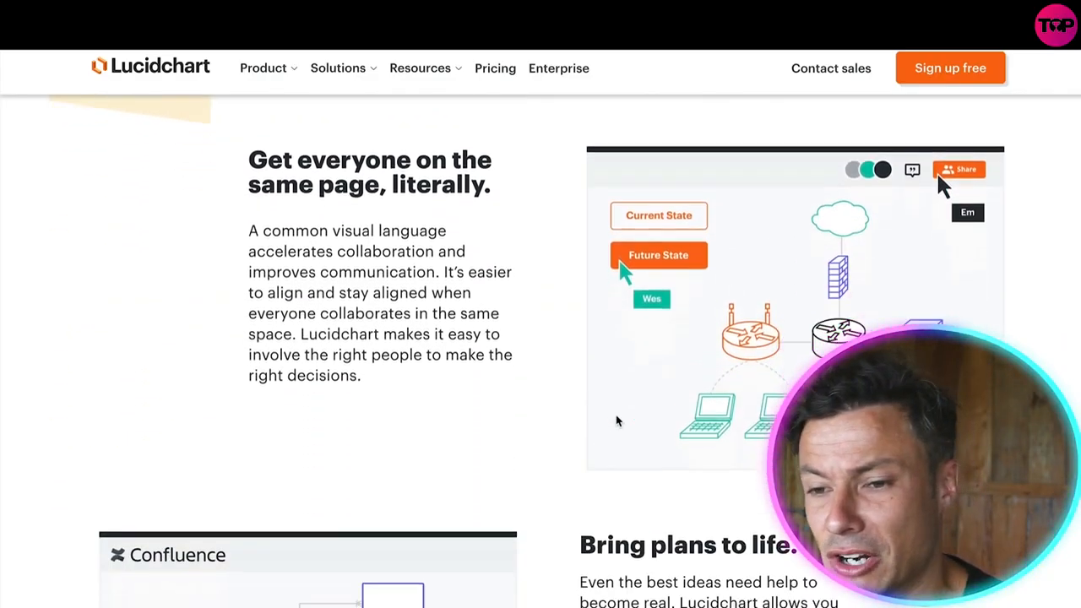
pyautogui.scroll(-3)
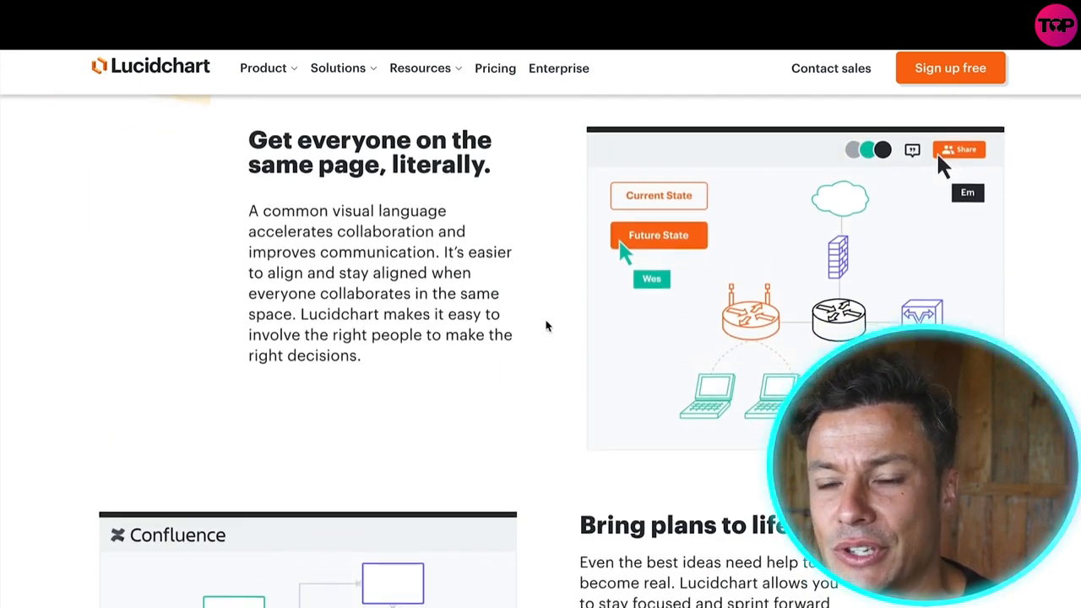
pyautogui.scroll(-3)
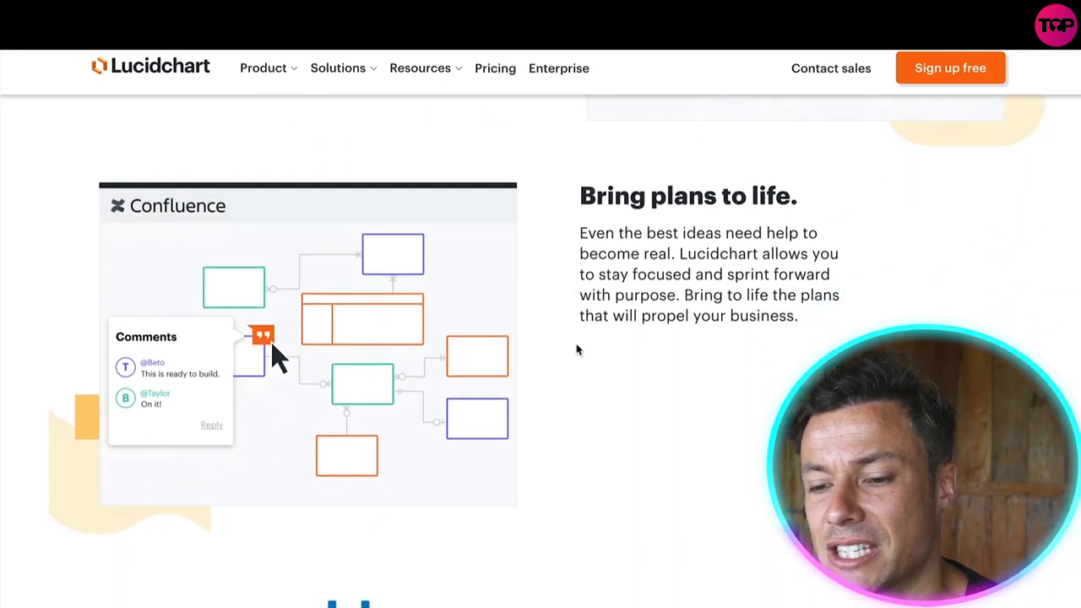
pyautogui.moveTo(699, 358)
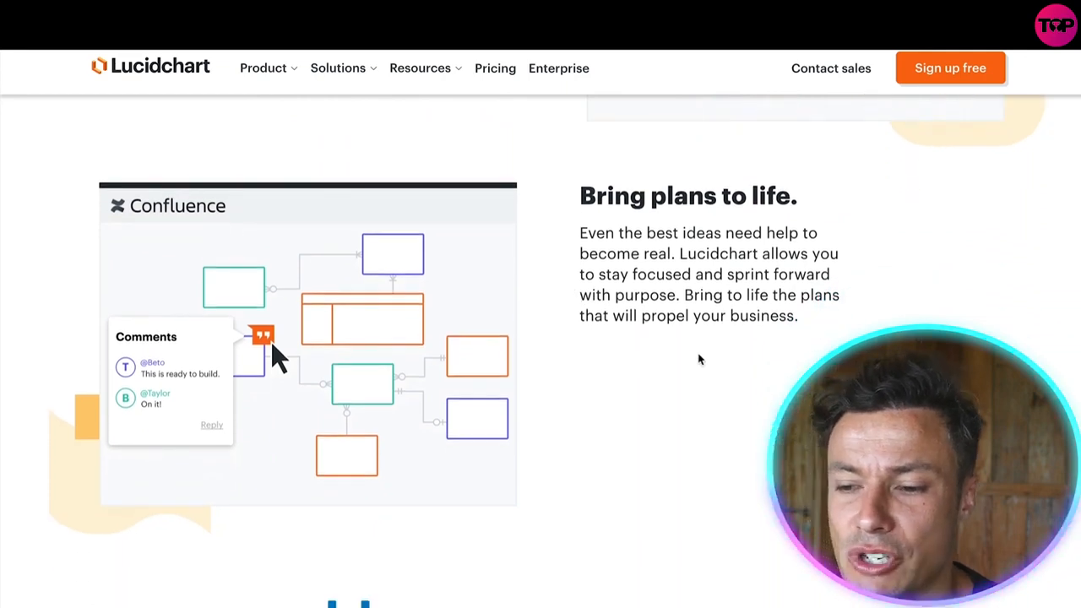
pyautogui.scroll(-3)
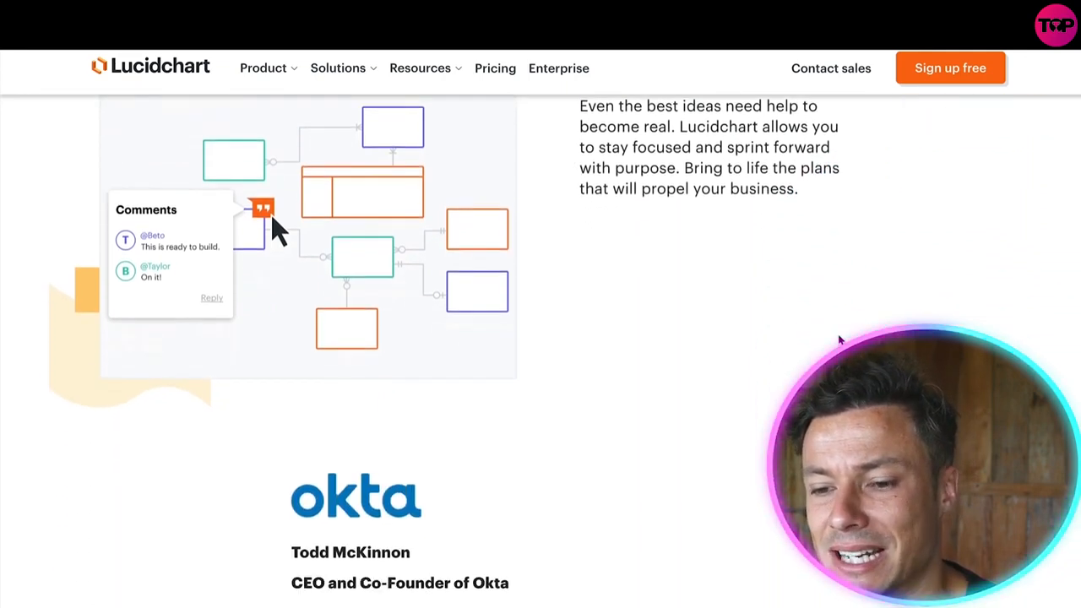
pyautogui.scroll(-3)
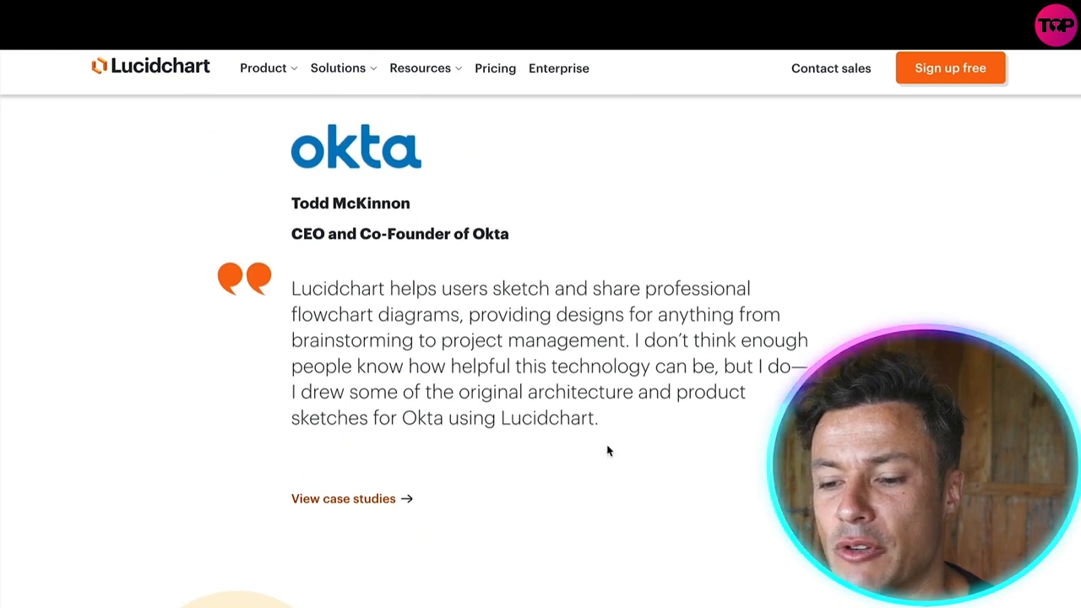
pyautogui.scroll(-3)
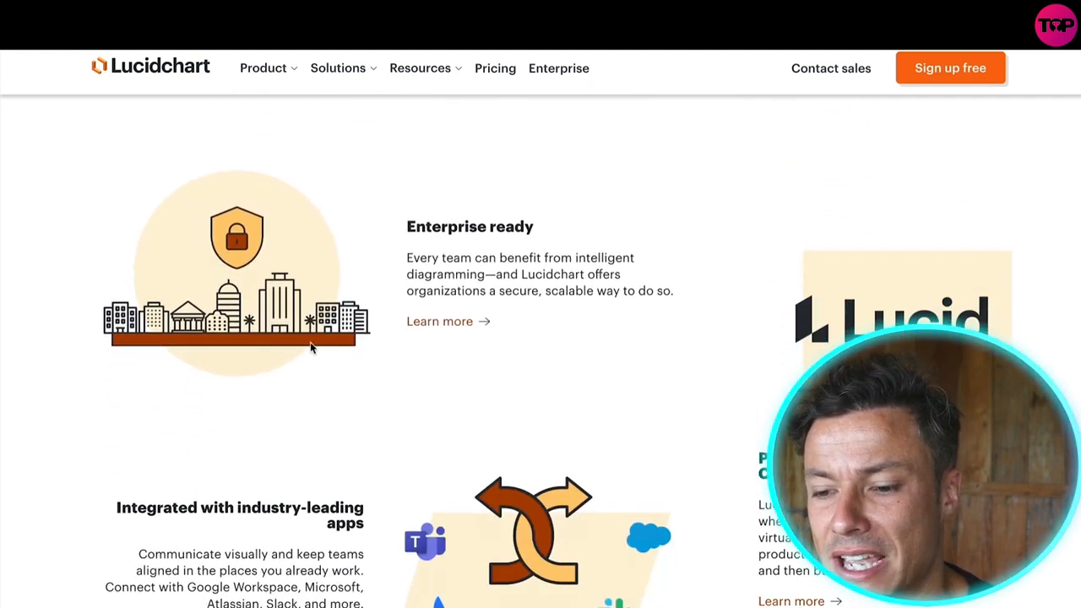
pyautogui.scroll(-3)
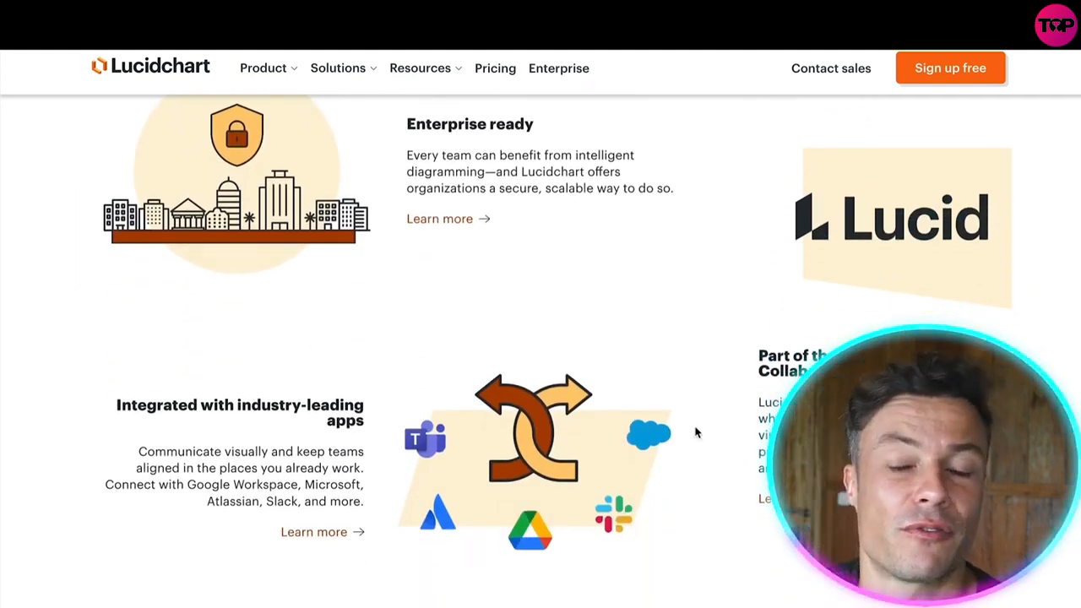
pyautogui.moveTo(494, 255)
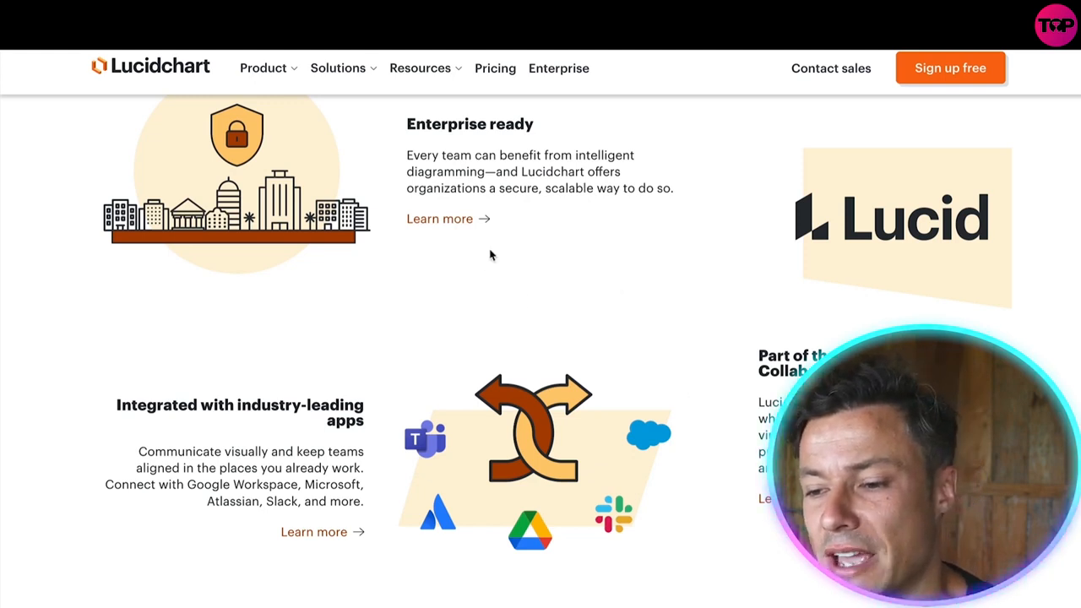
pyautogui.scroll(-3)
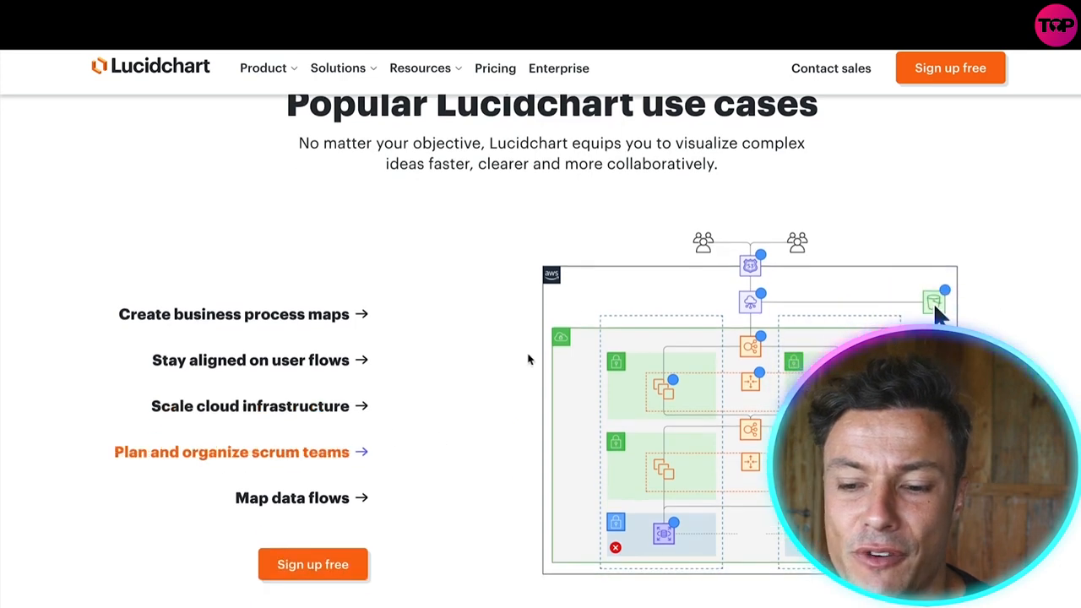
pyautogui.scroll(-3)
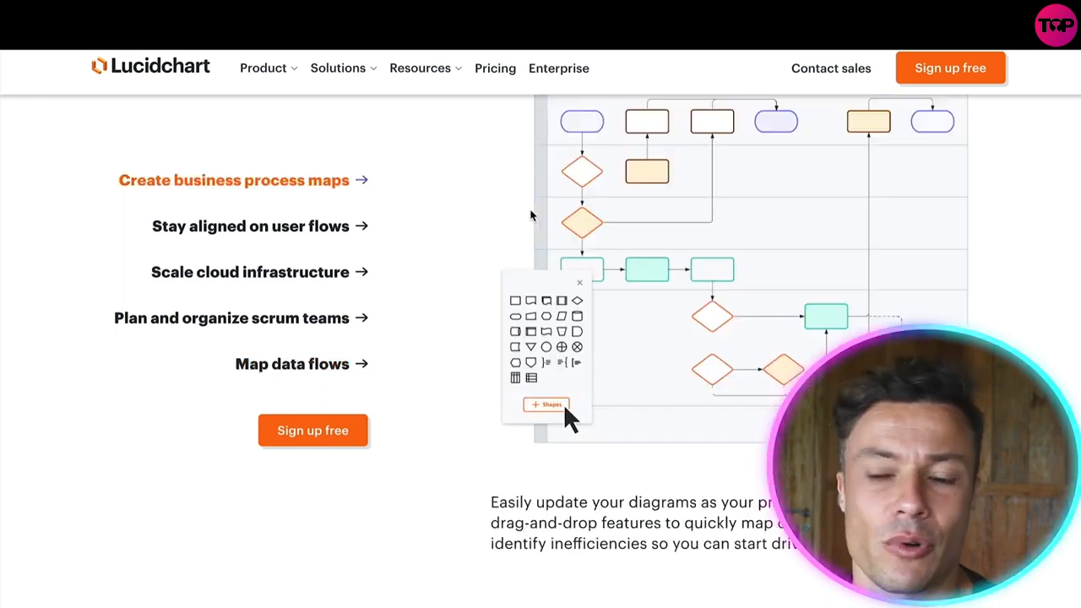
pyautogui.scroll(-3)
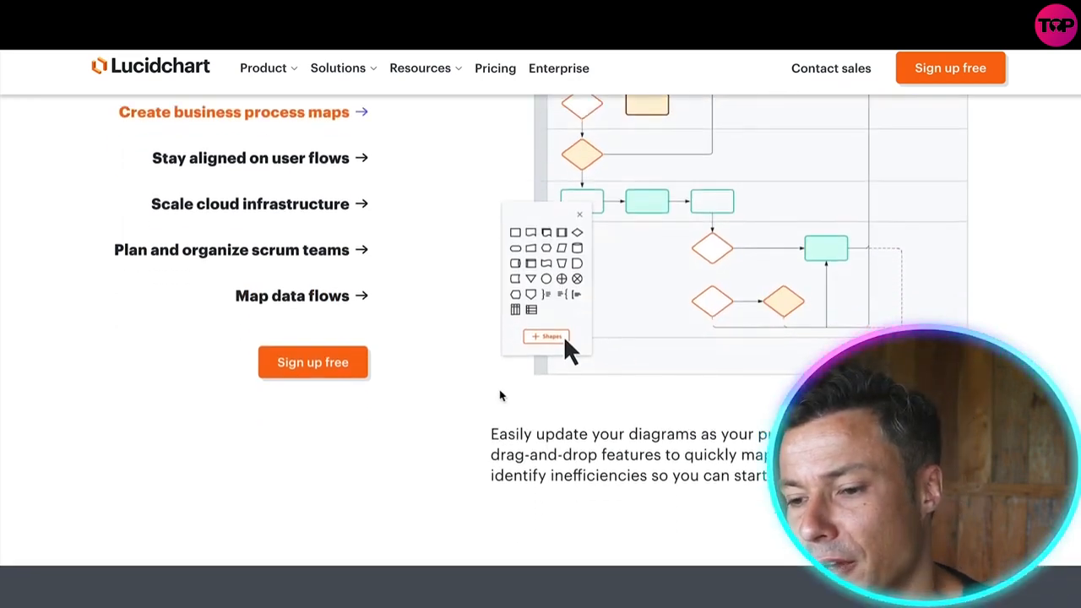
pyautogui.click(250, 159)
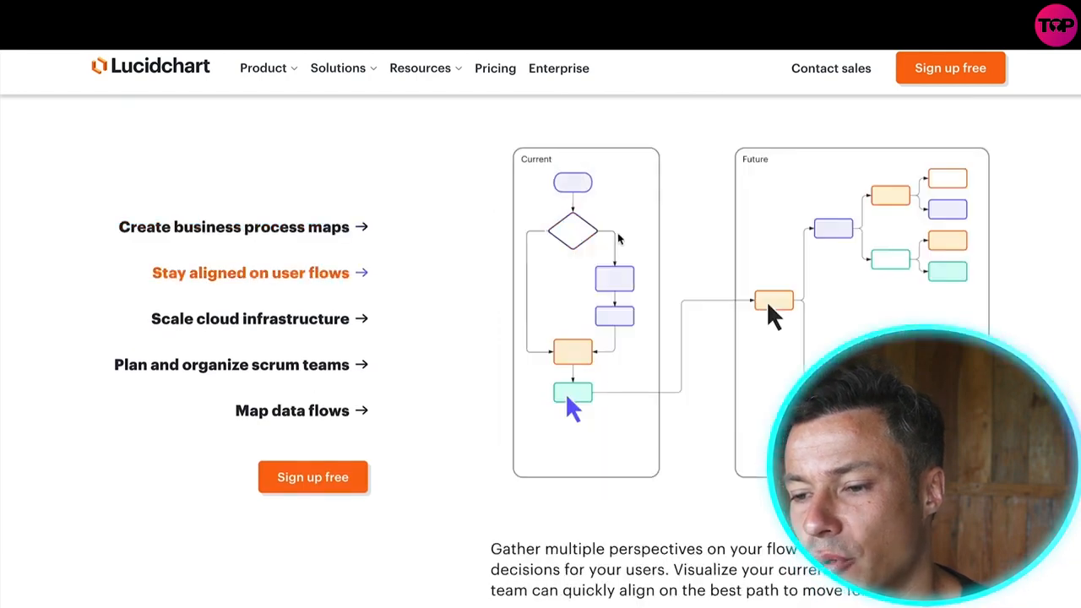
# Start the $0.00 Free plan, opening a blank diagram with the welcome questionnaire
pyautogui.scroll(-3)
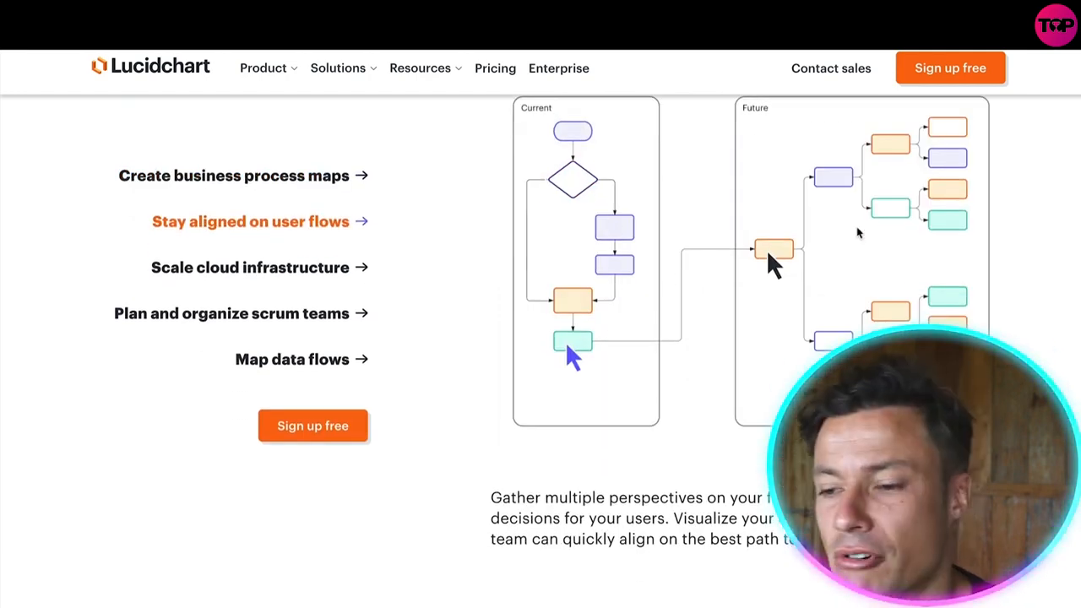
pyautogui.scroll(-3)
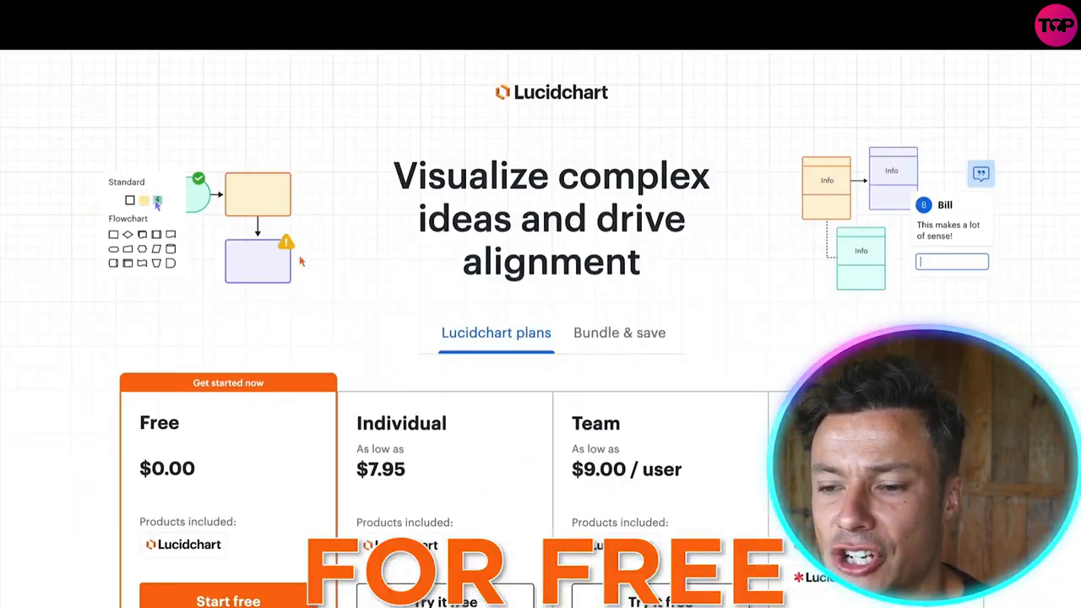
pyautogui.scroll(-3)
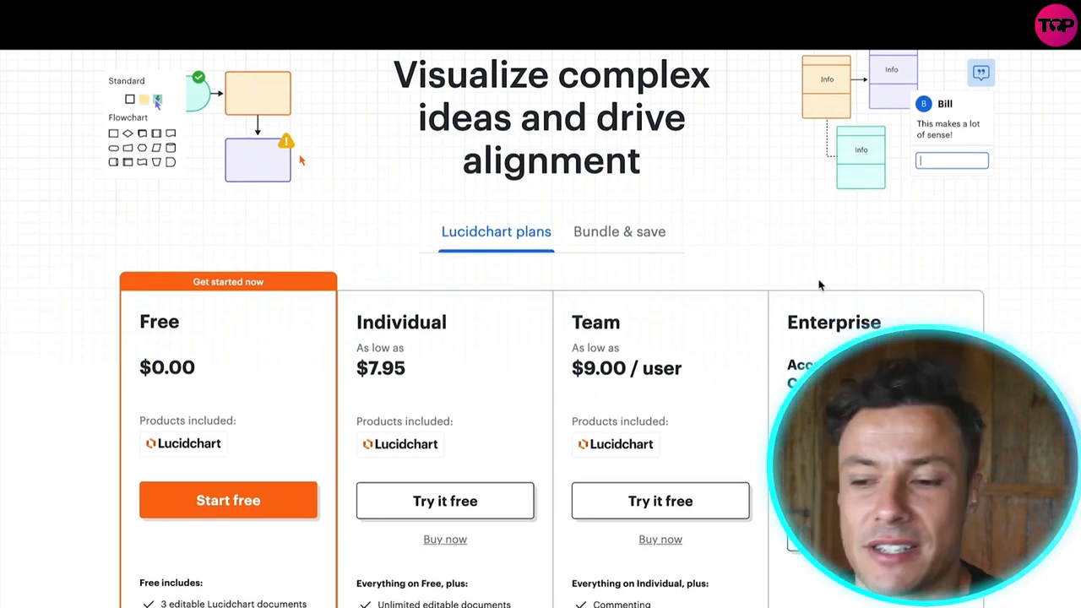
pyautogui.scroll(-3)
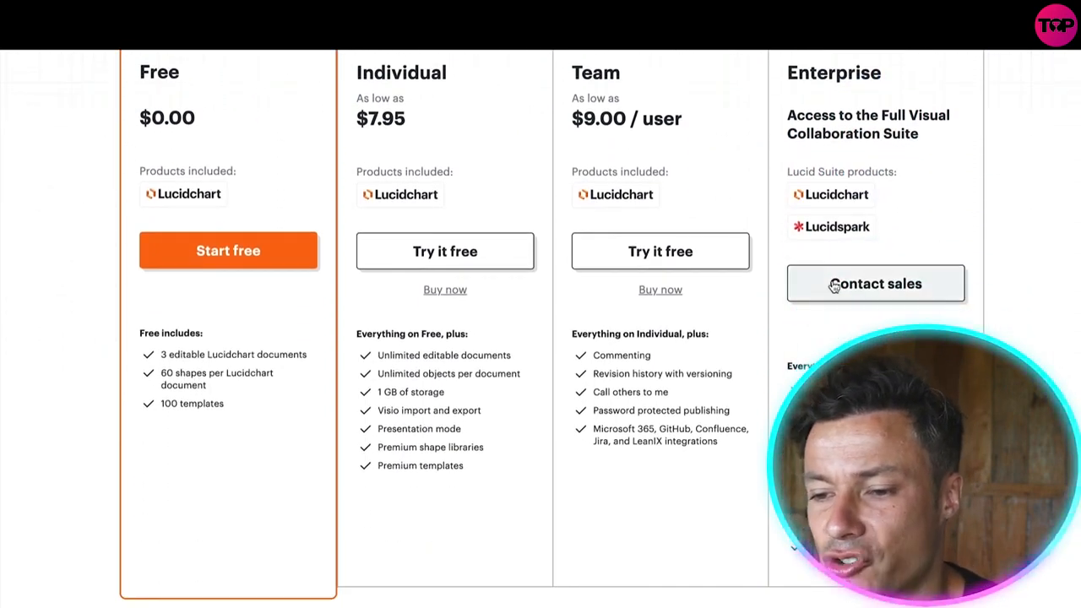
pyautogui.scroll(-3)
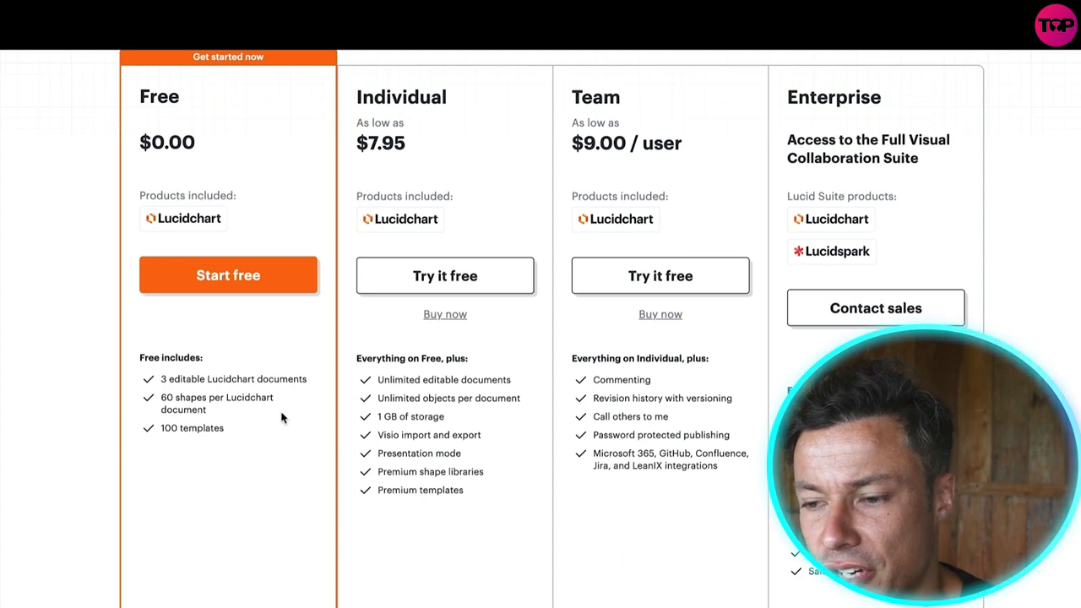
pyautogui.moveTo(634, 111)
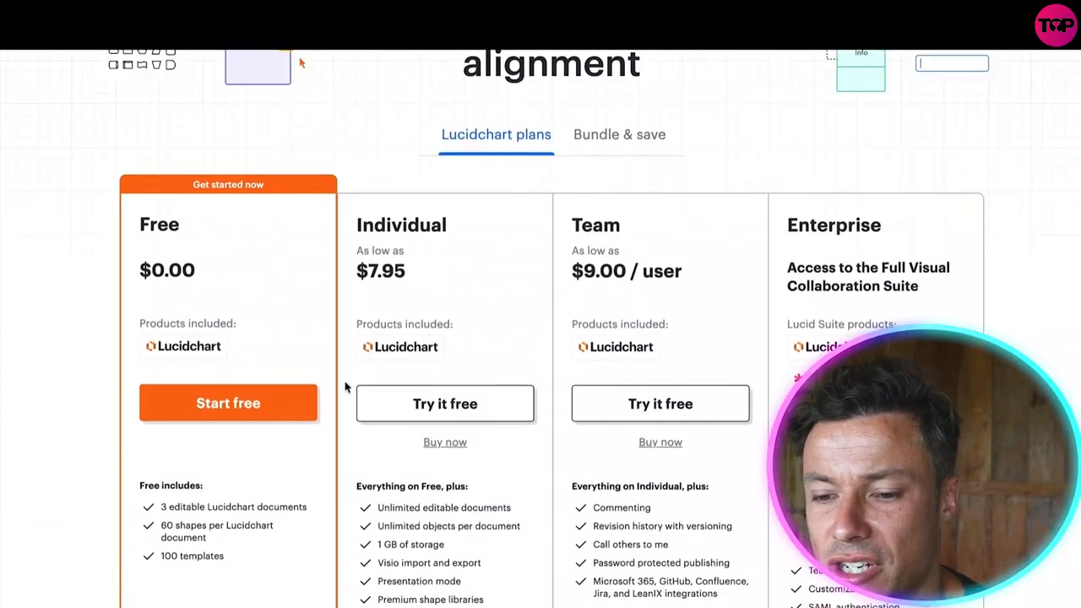
pyautogui.scroll(-3)
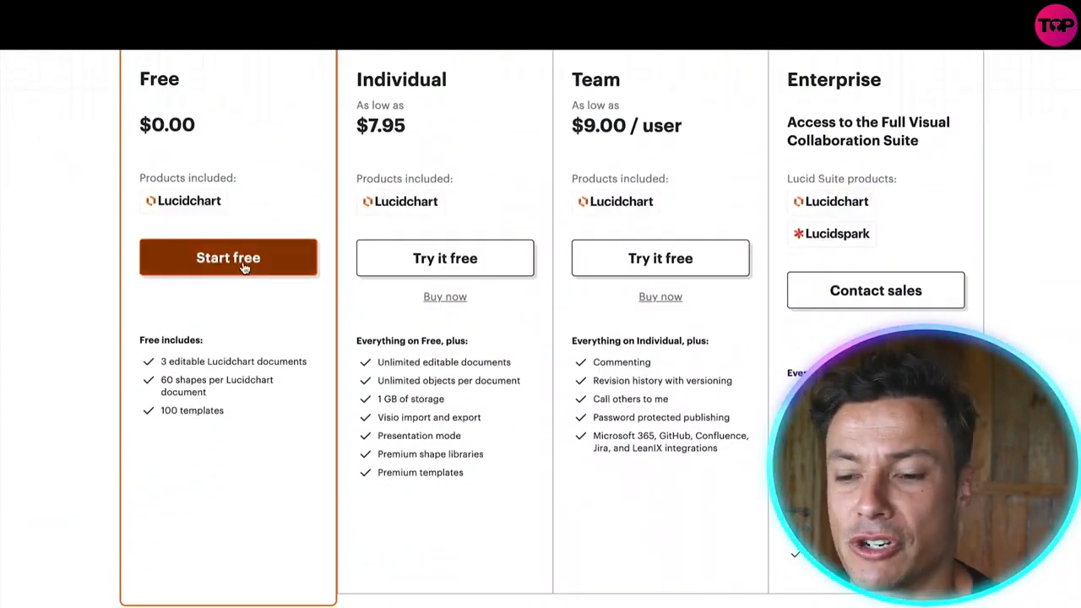
pyautogui.click(228, 257)
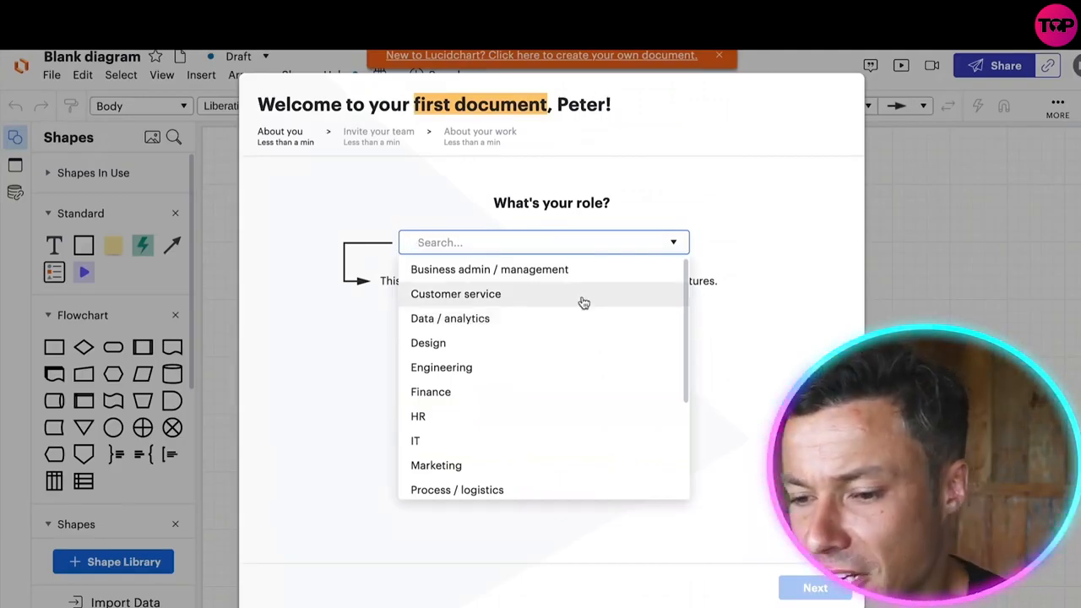
pyautogui.moveTo(554, 319)
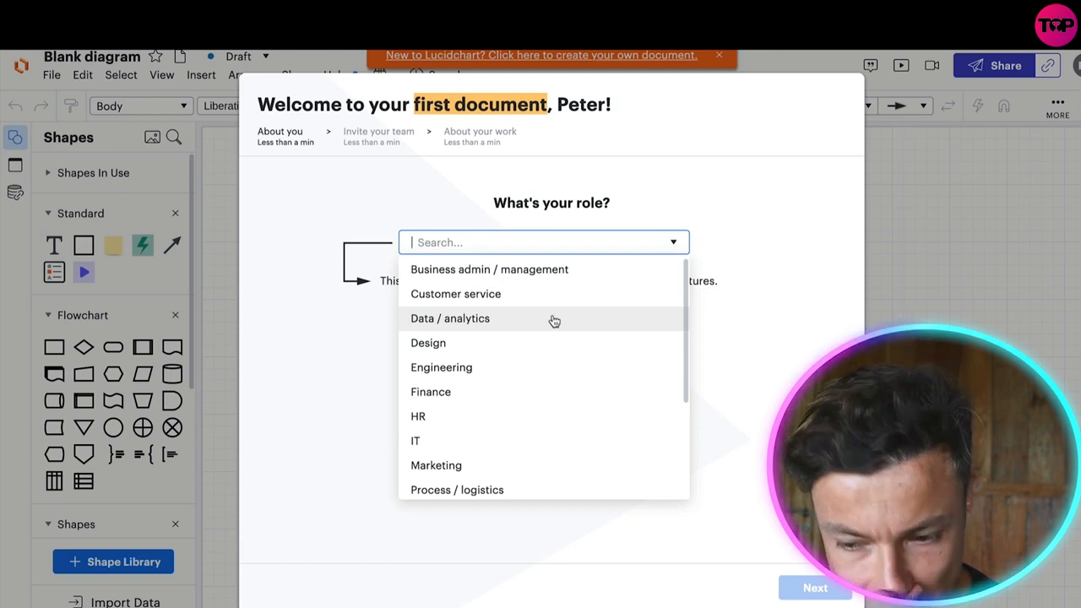
# Move past the role and team-invite steps and choose Flowcharts as the first use case
pyautogui.scroll(-3)
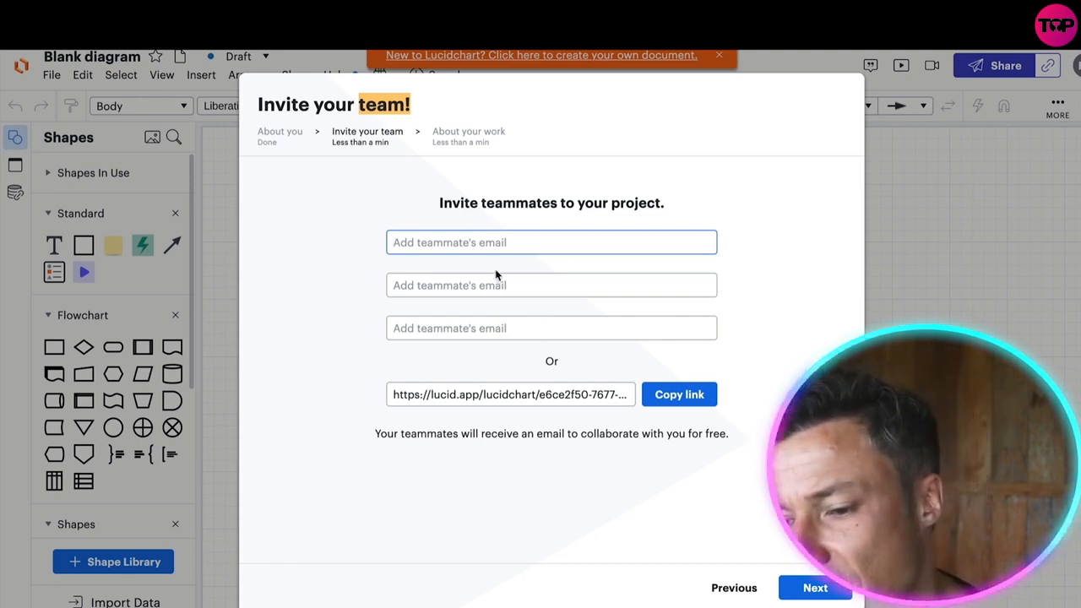
pyautogui.moveTo(650, 561)
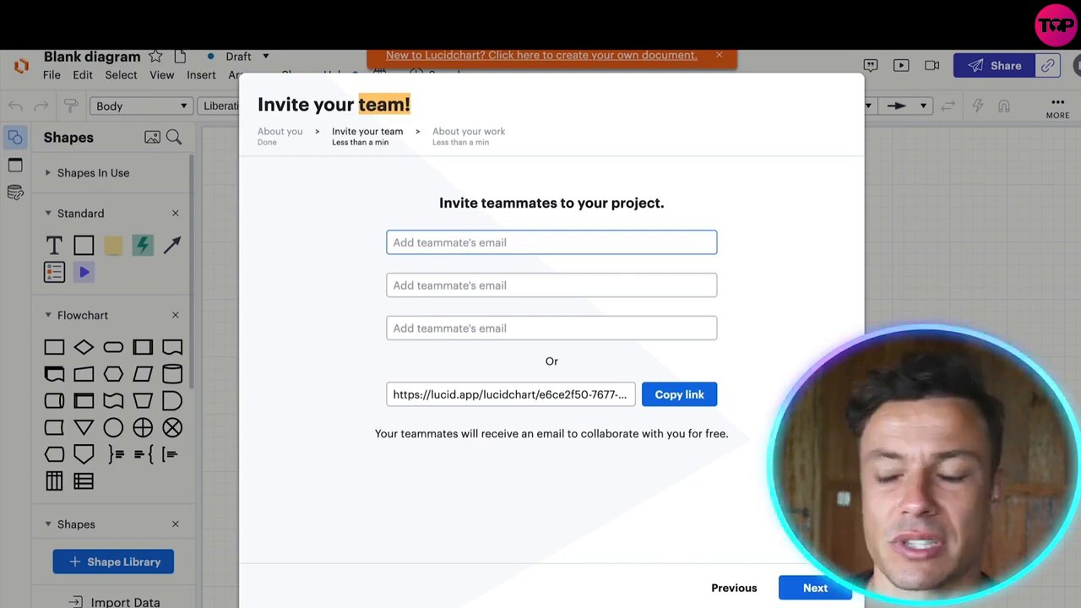
pyautogui.click(814, 588)
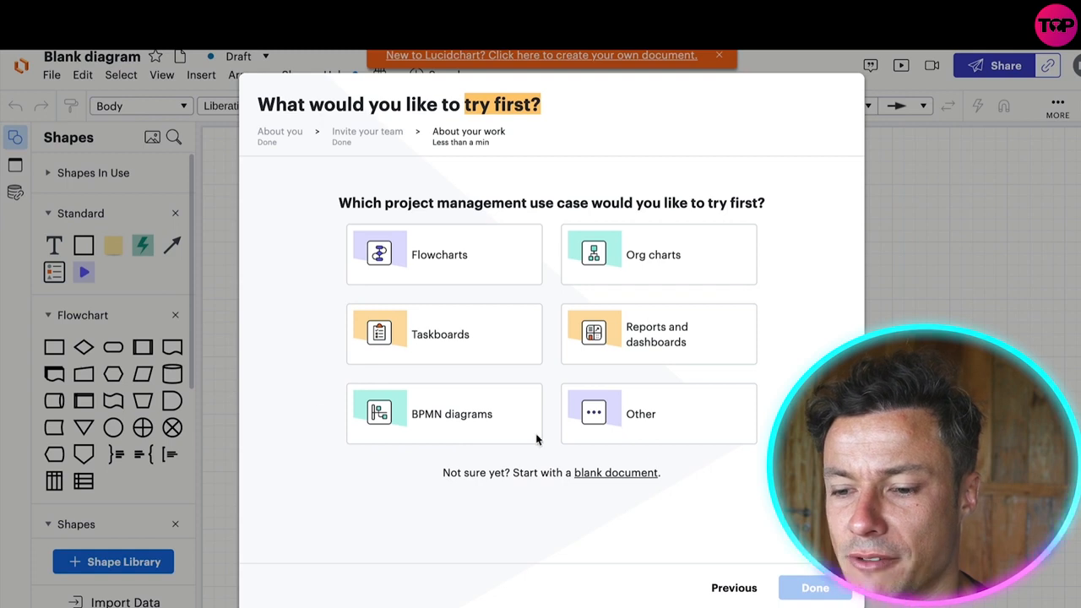
pyautogui.moveTo(264, 364)
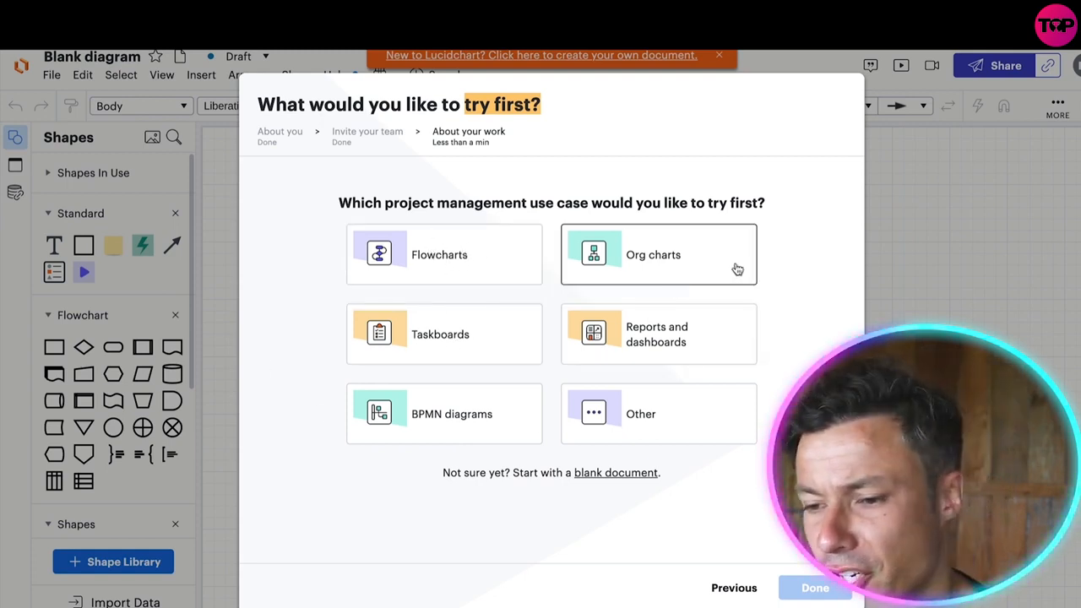
pyautogui.moveTo(716, 561)
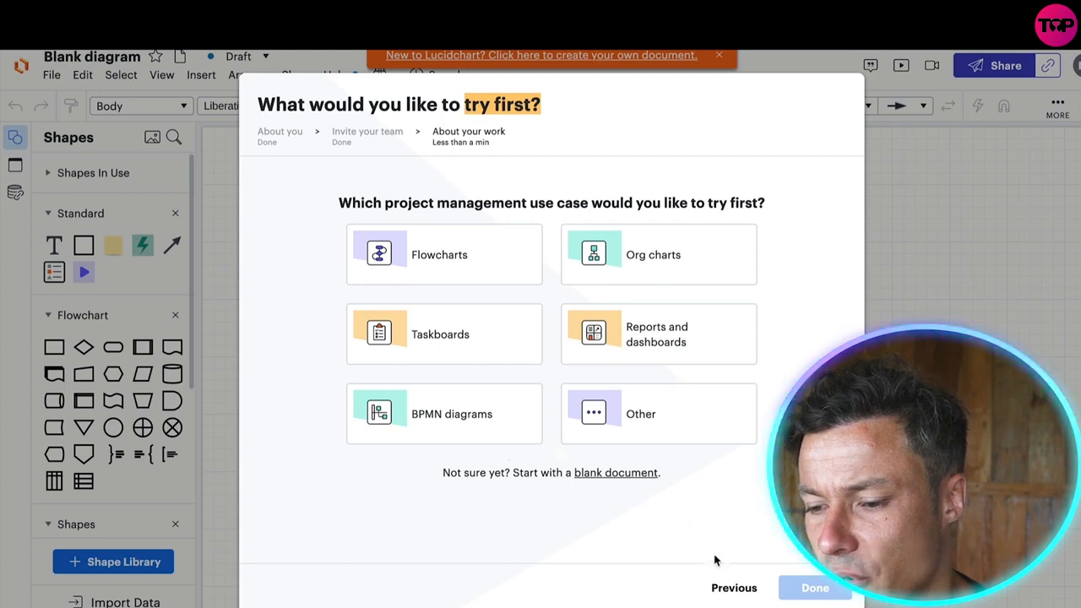
pyautogui.click(442, 253)
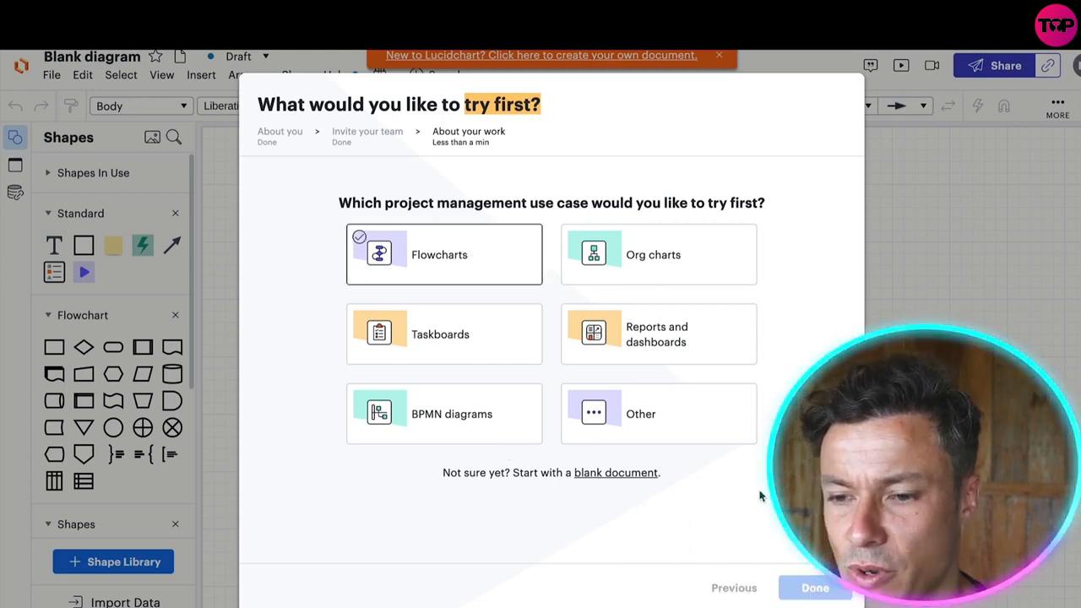
# Finish onboarding and browse the Taskboard templates, such as Kanban board, in the template picker
pyautogui.click(815, 588)
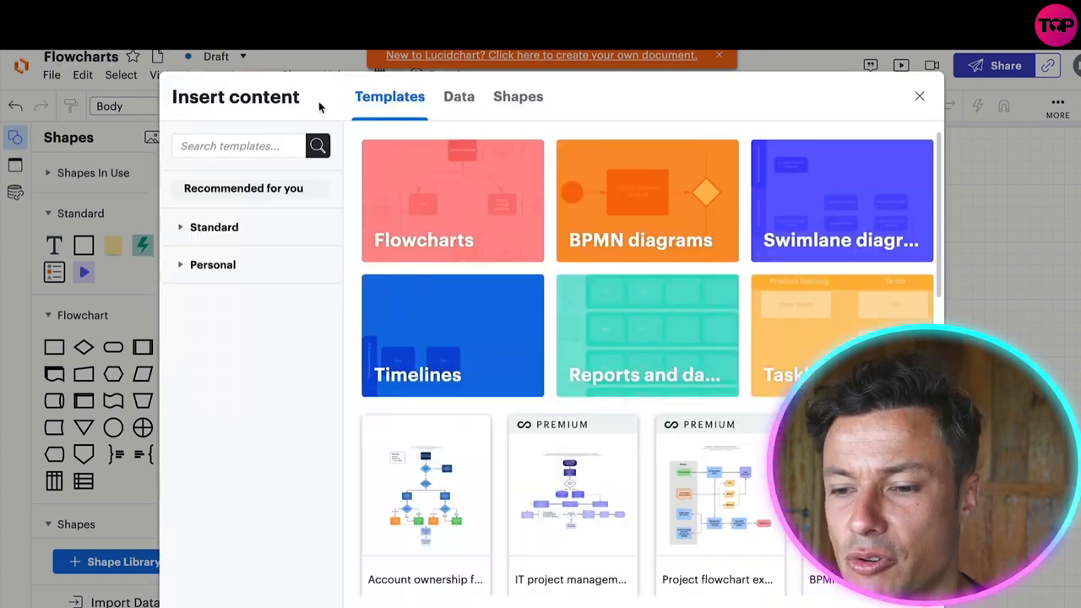
pyautogui.scroll(-3)
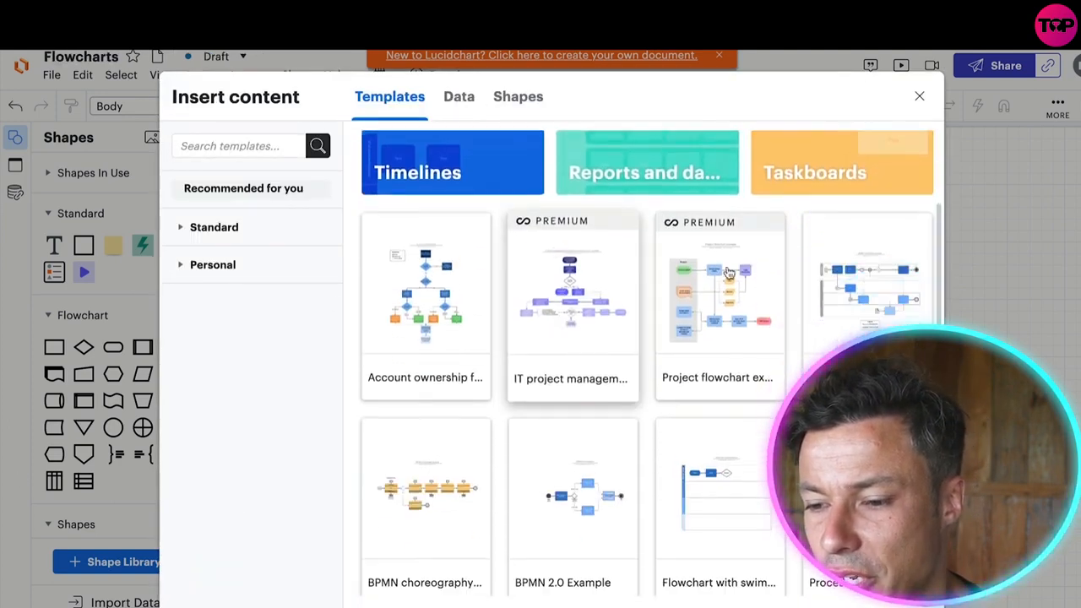
pyautogui.click(841, 162)
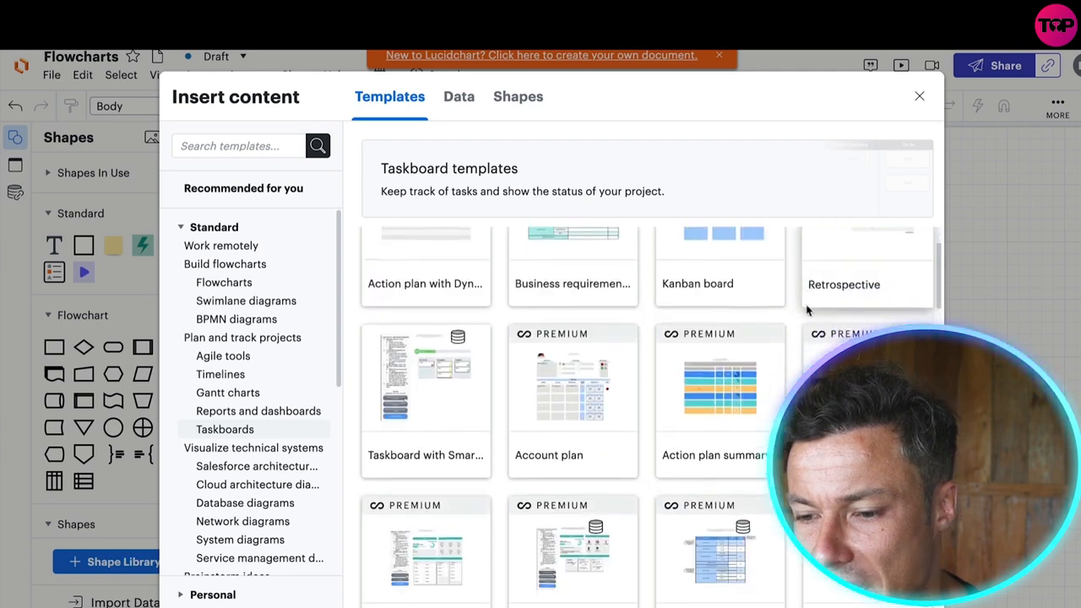
pyautogui.scroll(-3)
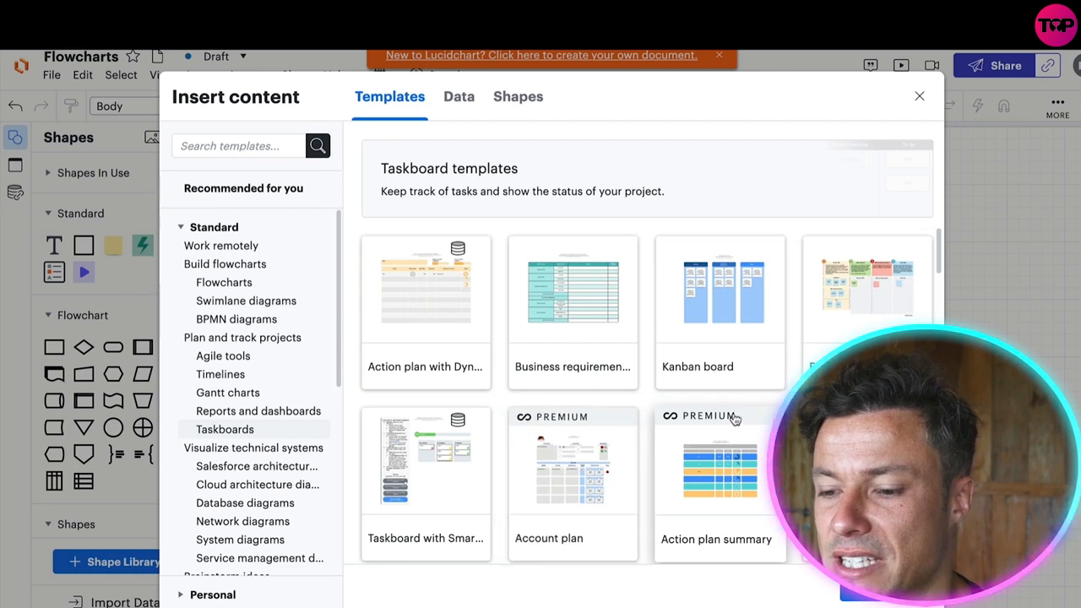
pyautogui.scroll(-3)
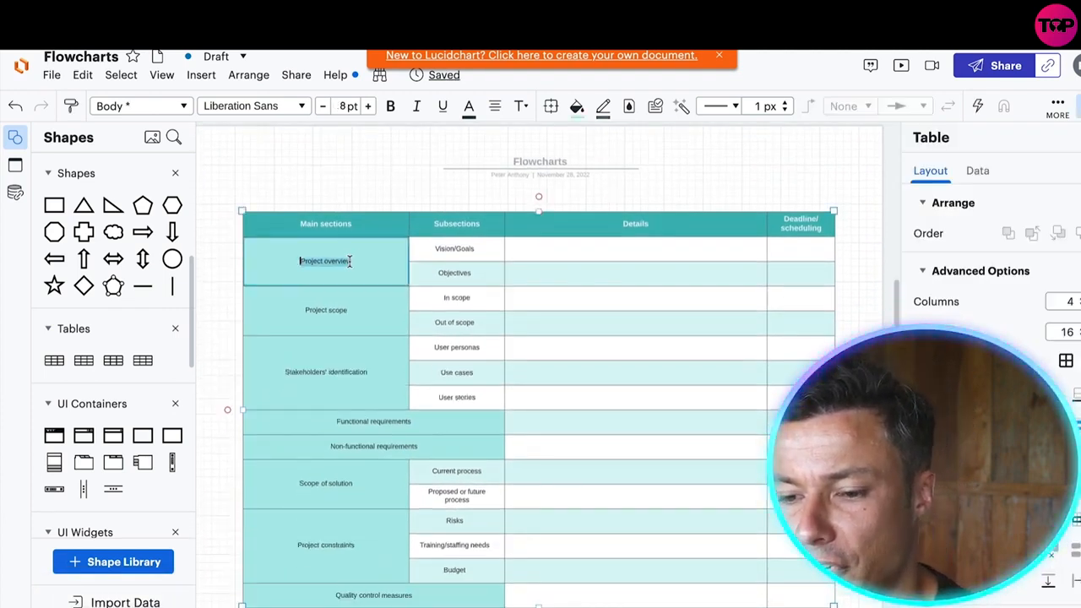
# Rename the table's first main section from Project overview to 'youtube videos'
pyautogui.write('youtube')
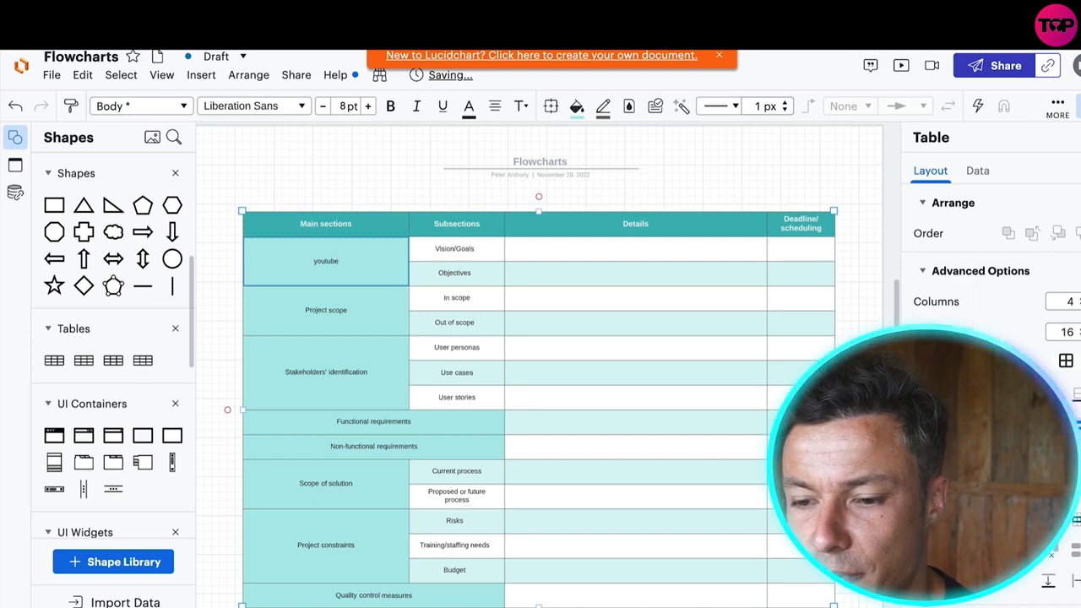
pyautogui.doubleClick(454, 248)
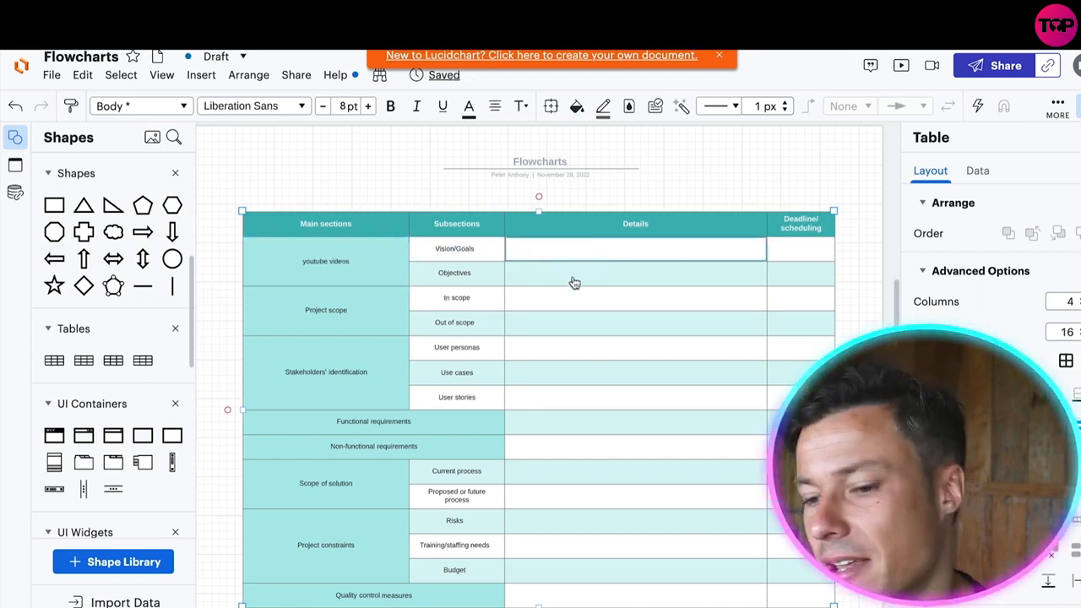
pyautogui.click(627, 249)
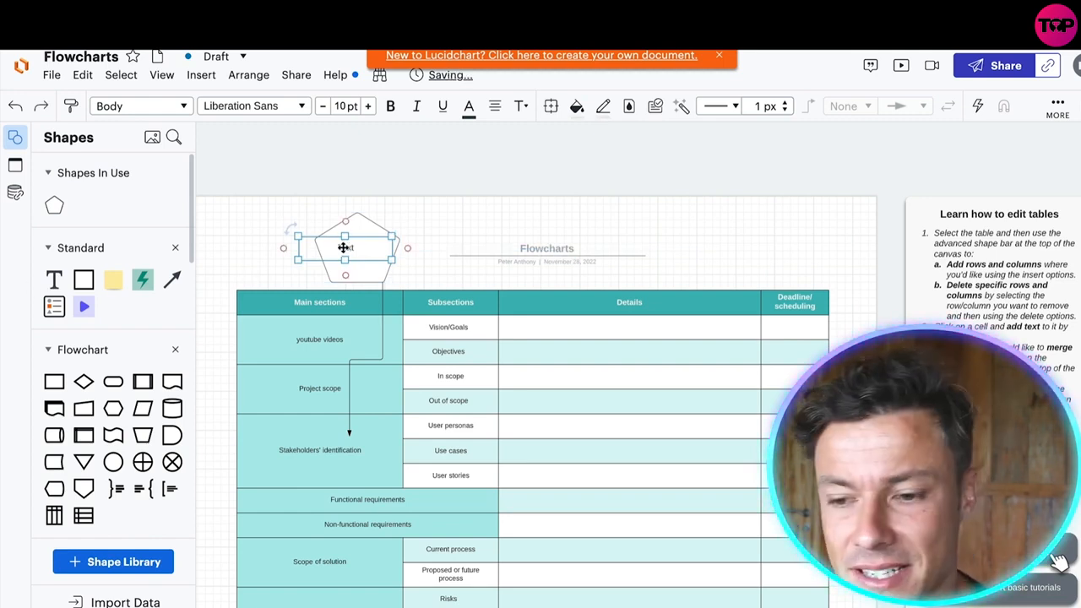
# Label the pentagon above the table 'this weeks focus'
pyautogui.write('this weeks focus')
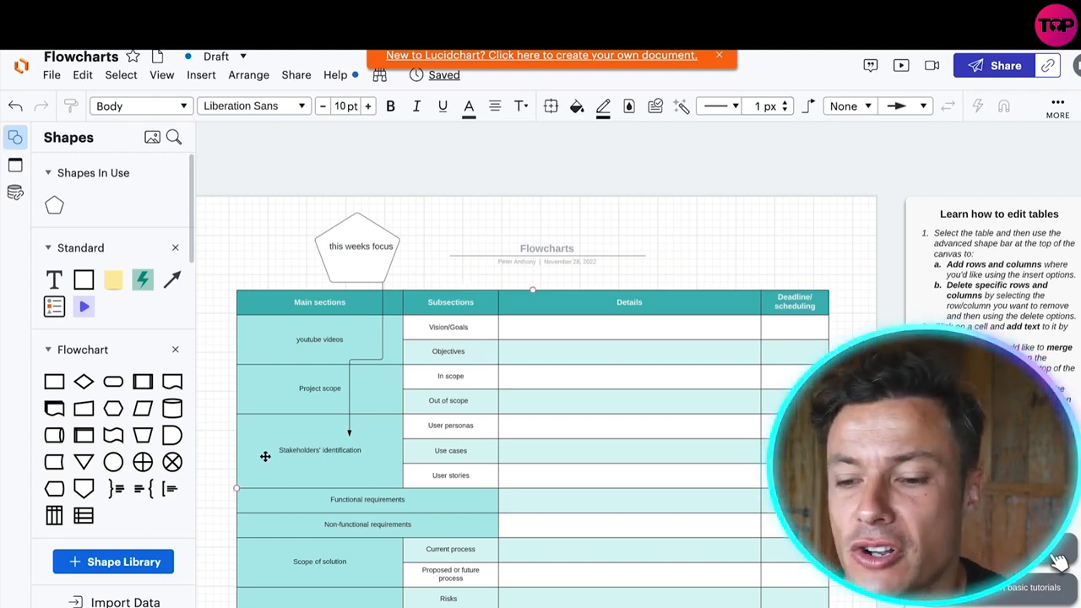
pyautogui.scroll(-3)
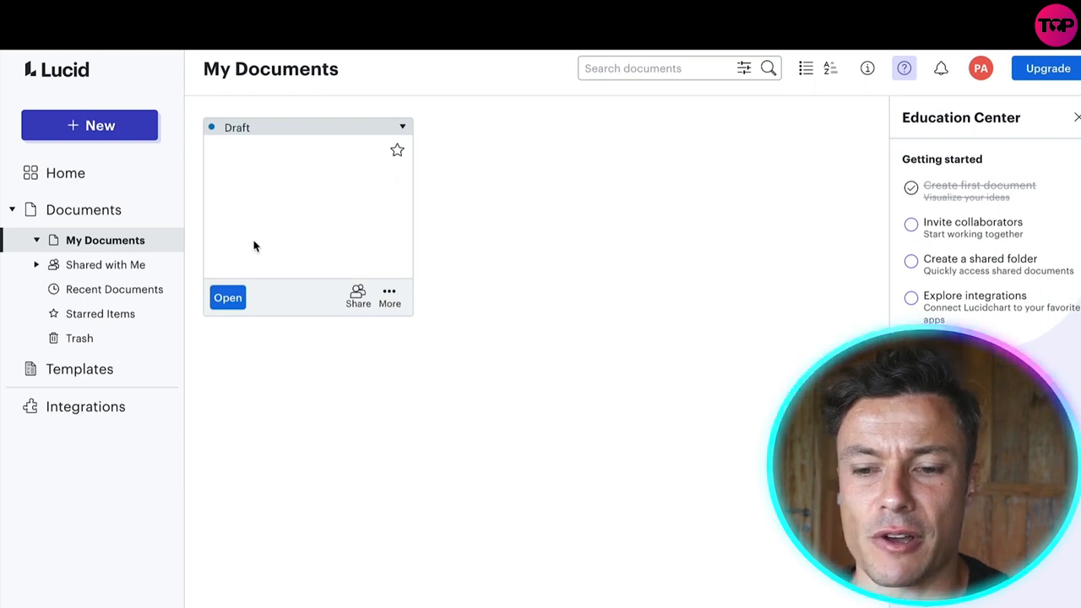
# Create a new Lucidchart document from the Vertical timeline example in the Timelines templates
pyautogui.click(89, 125)
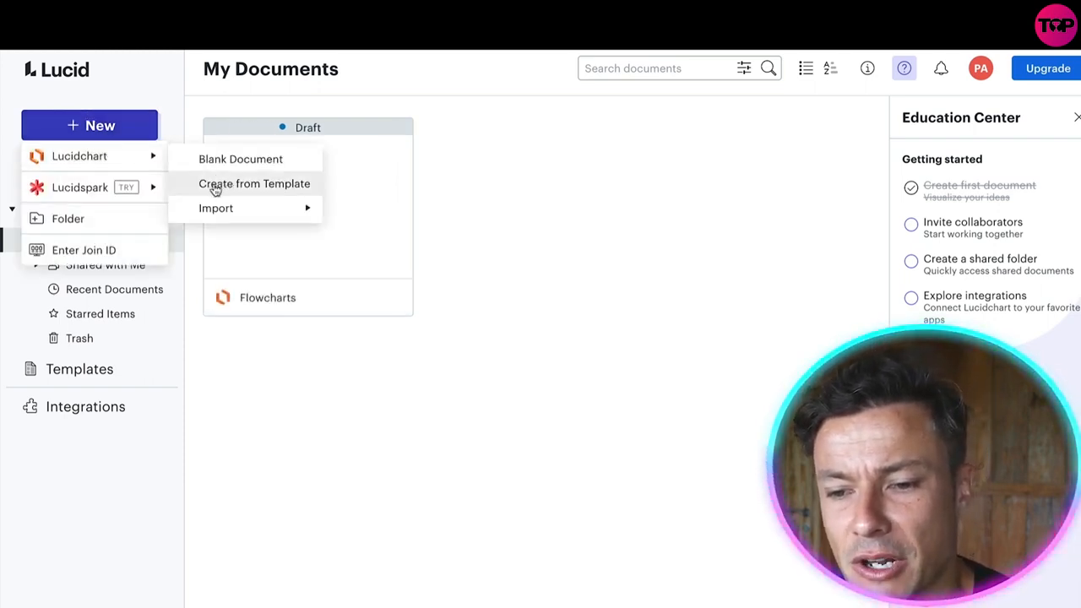
pyautogui.click(253, 183)
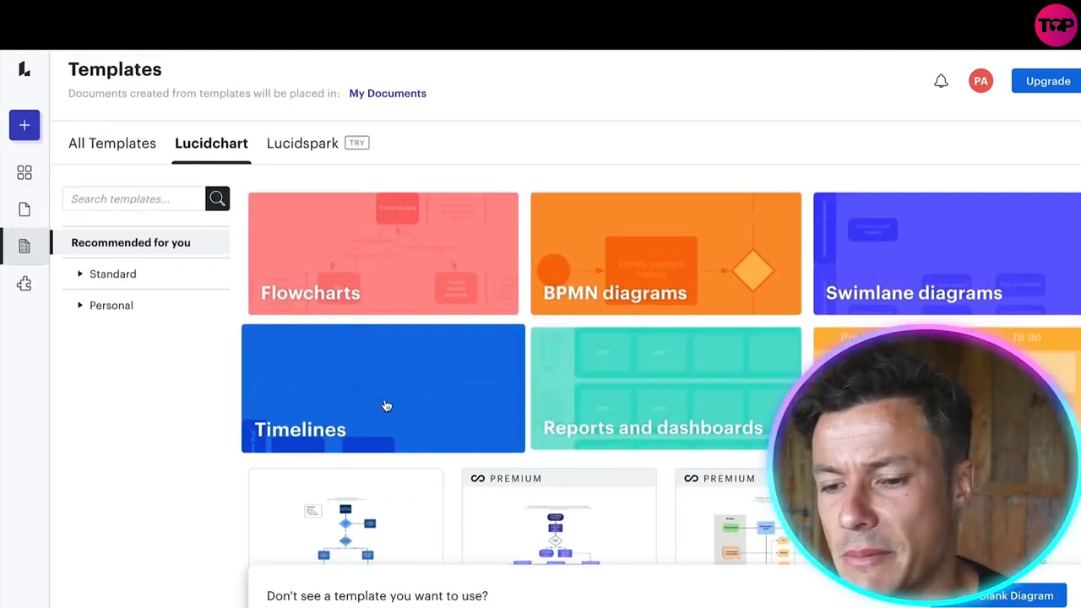
pyautogui.click(382, 387)
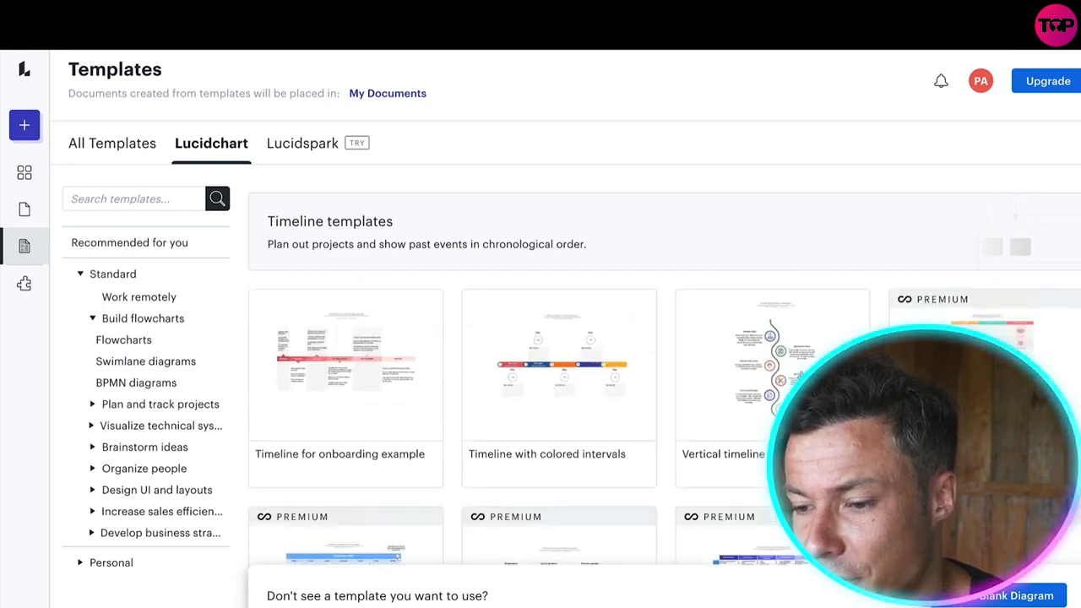
pyautogui.click(770, 372)
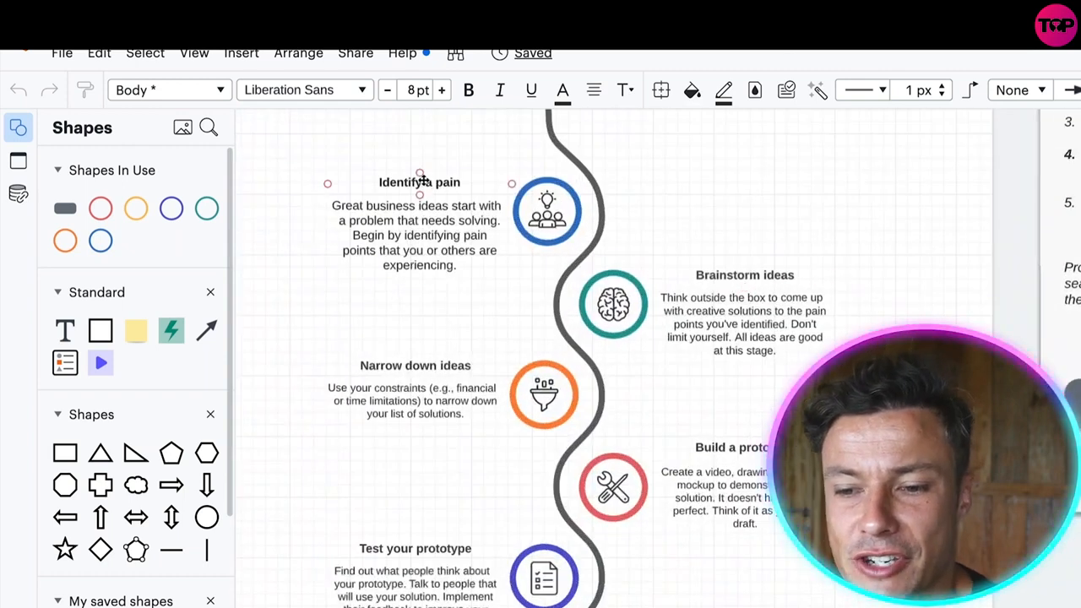
# Change the timeline's first milestone heading from Identify a pain to 'step 1'
pyautogui.scroll(-3)
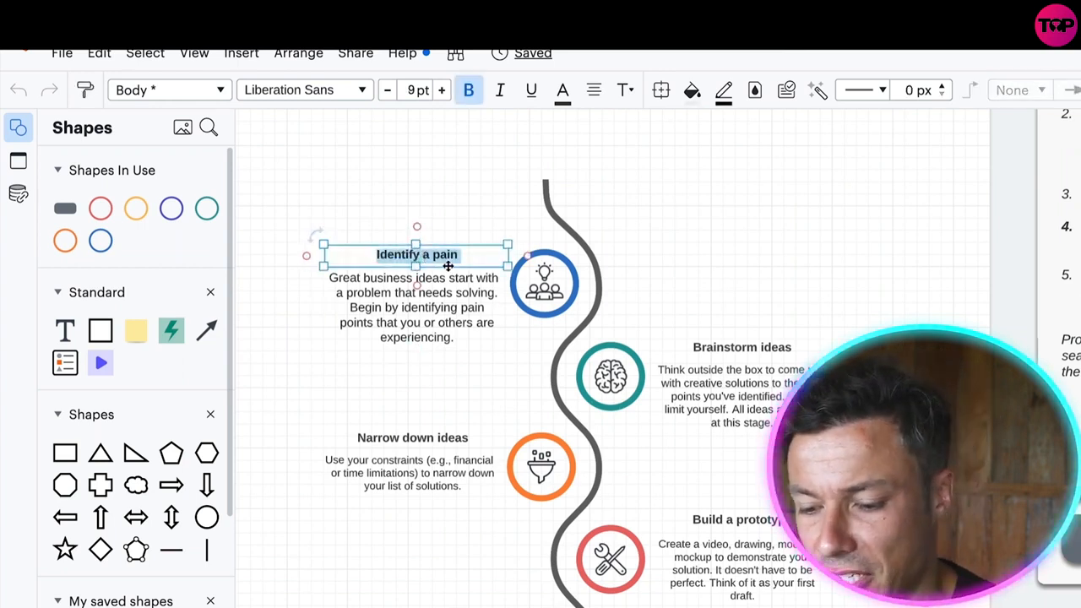
pyautogui.write('step 1')
pyautogui.write('red')
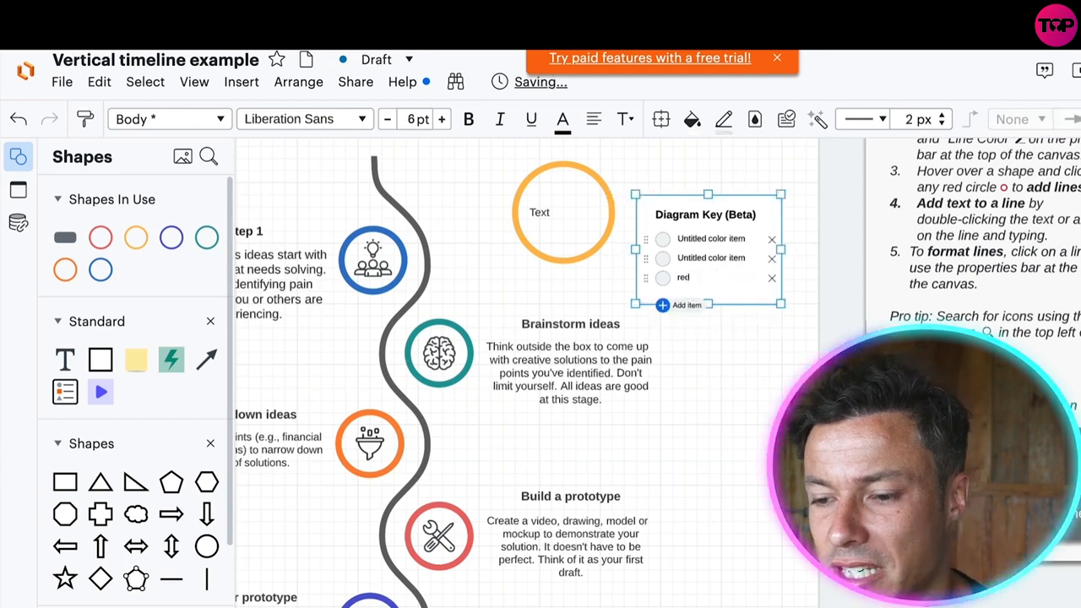
pyautogui.scroll(-3)
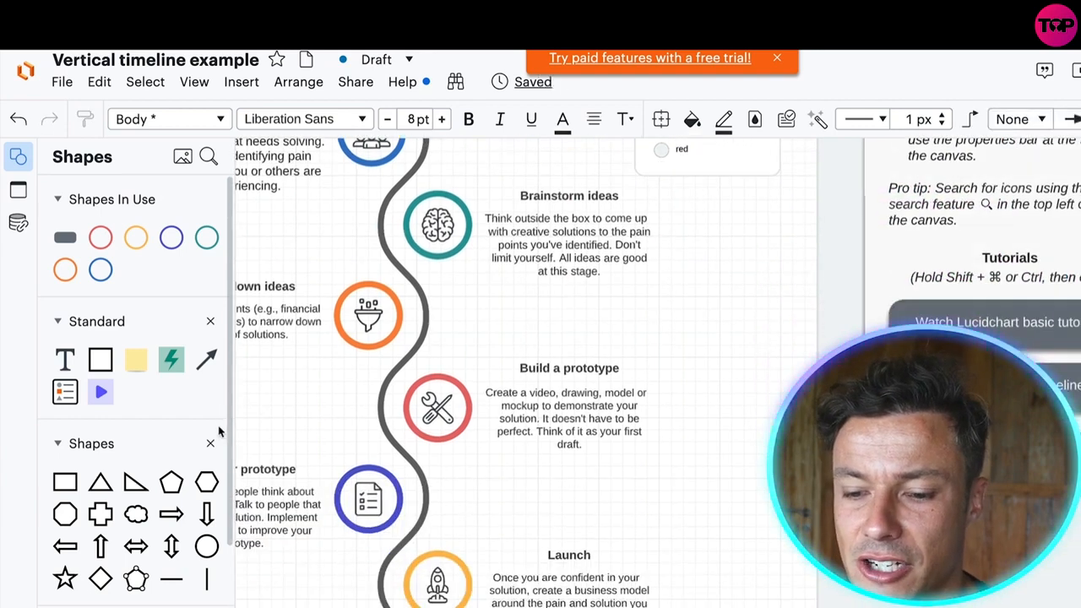